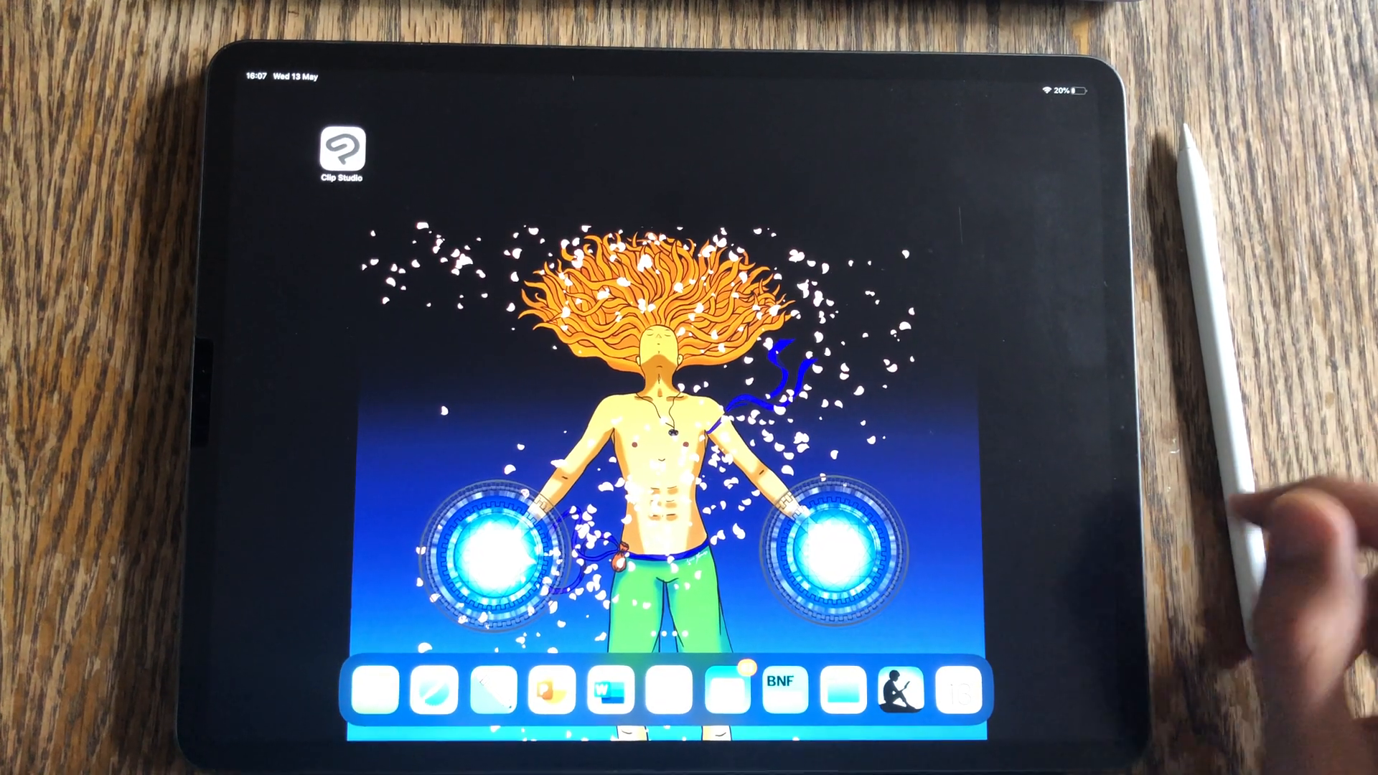
Step: Launch Clip Studio Paint from the Dock and link the MacBook to the iPad through Sidecar
left_click(341, 152)
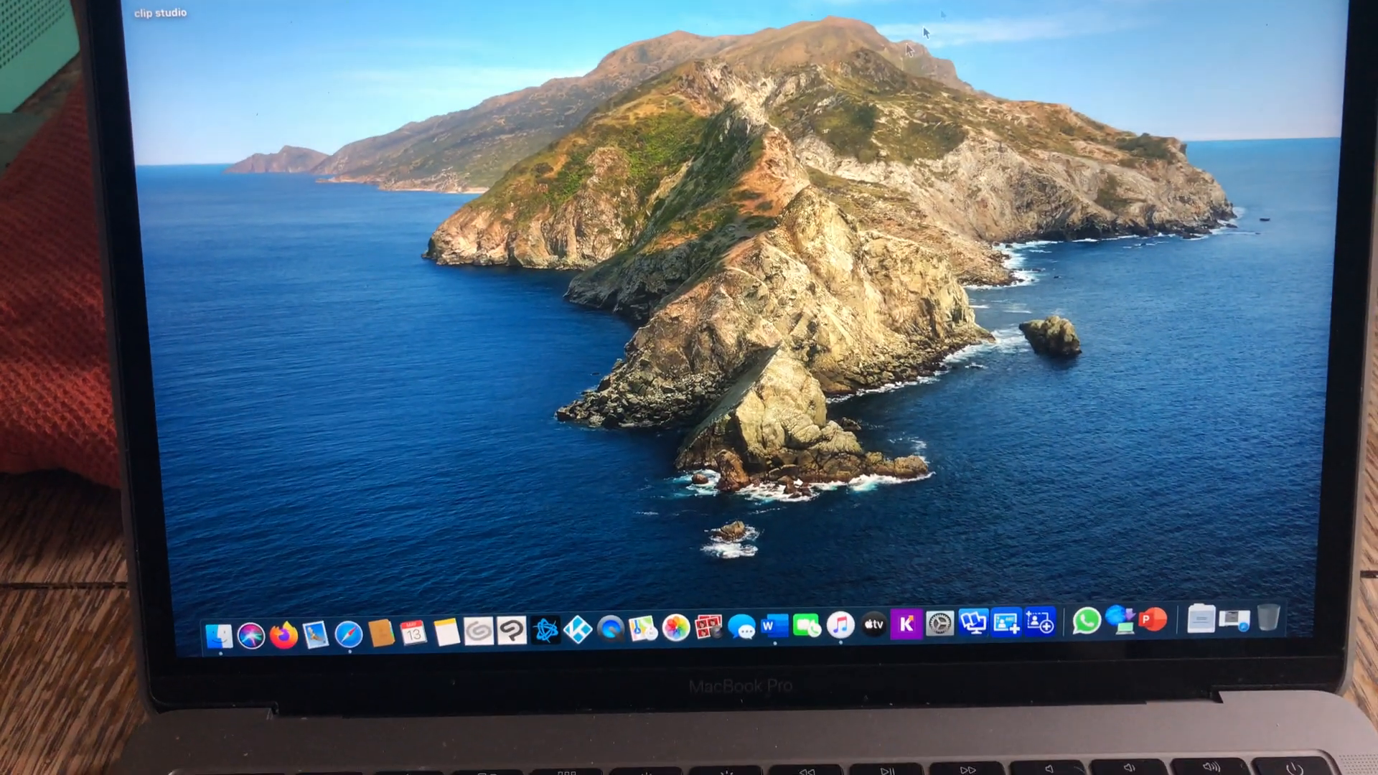
mouse_move(525, 623)
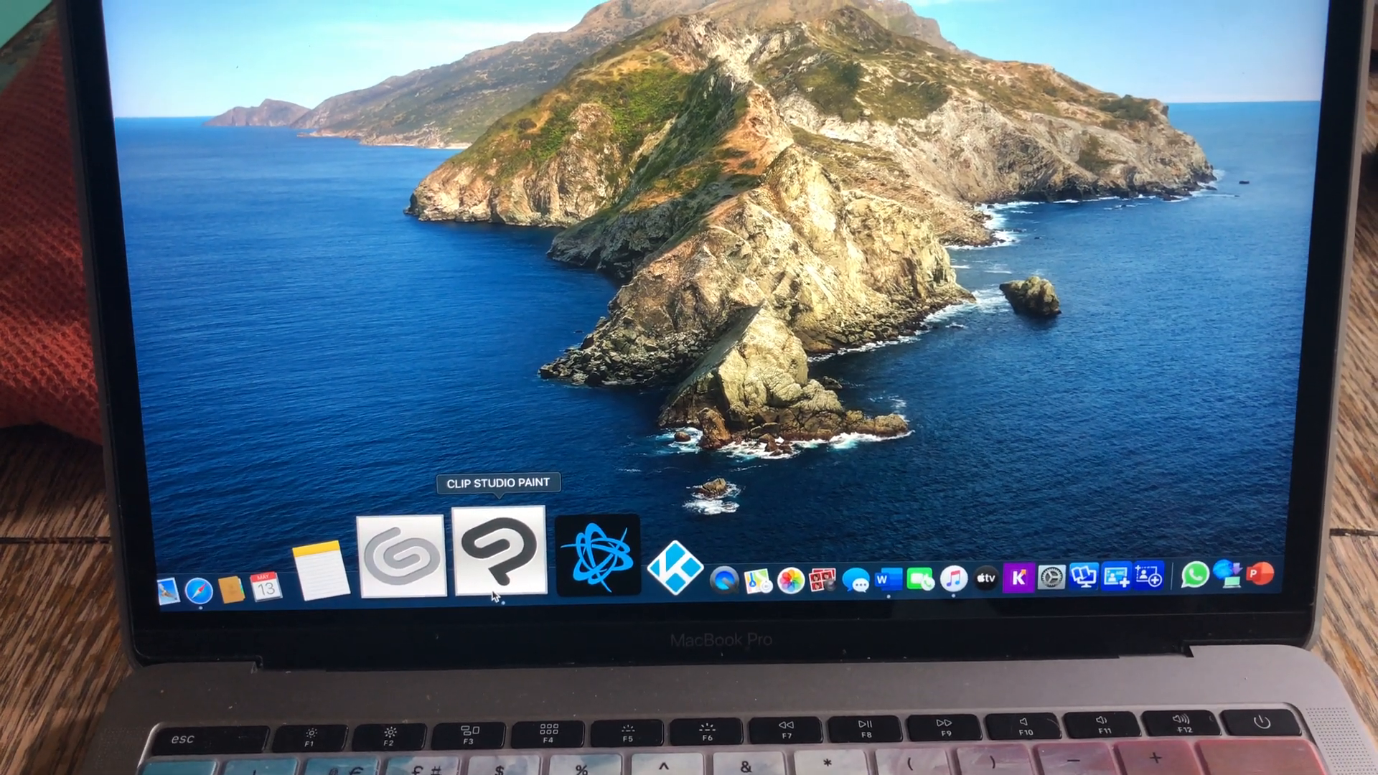
left_click(498, 554)
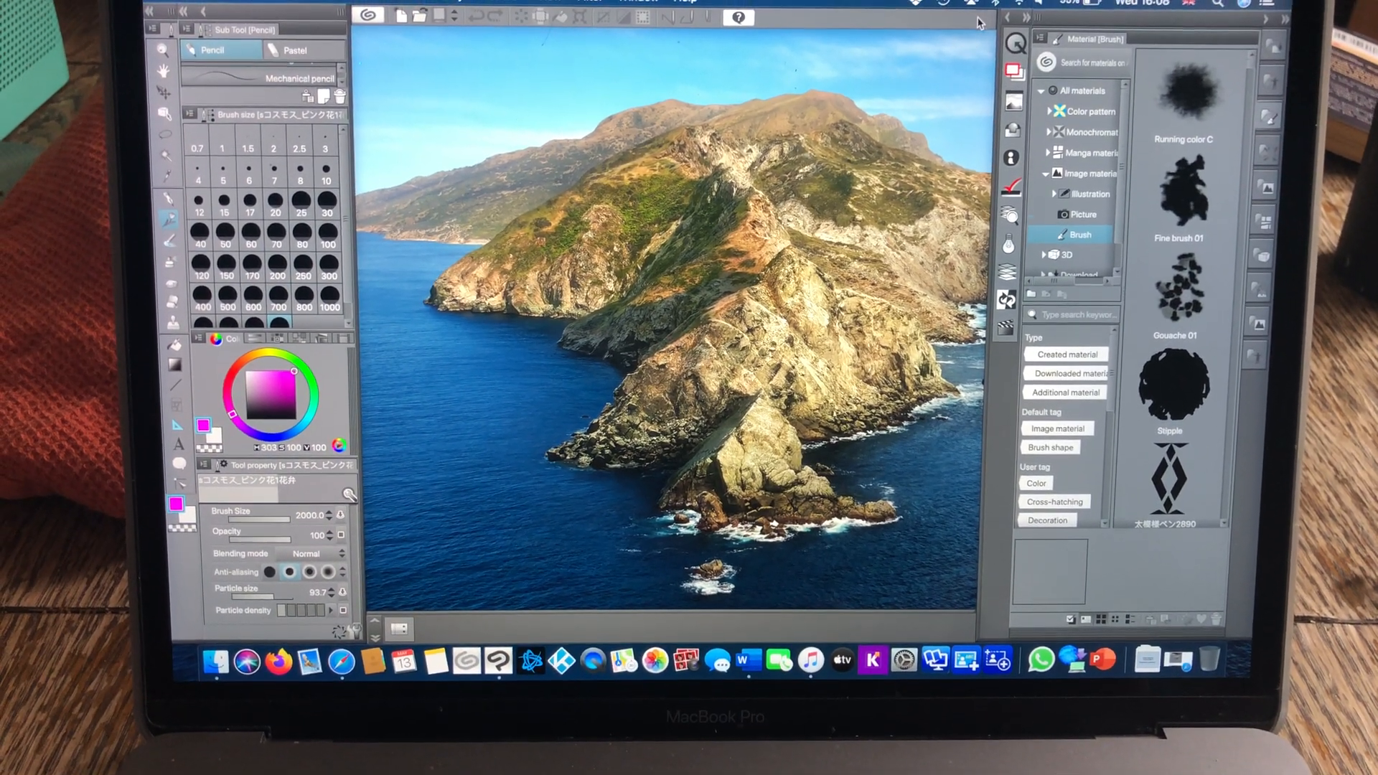
left_click(976, 5)
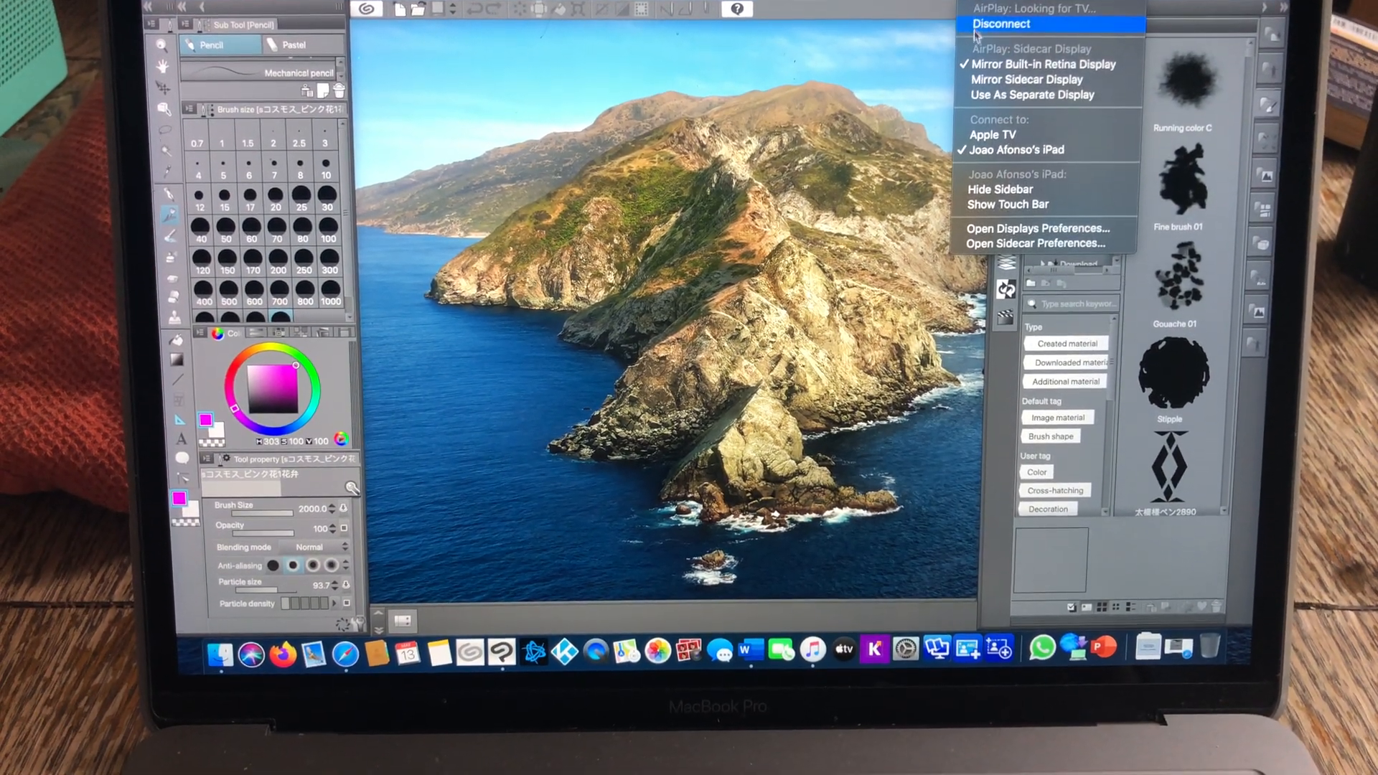
mouse_move(1016, 150)
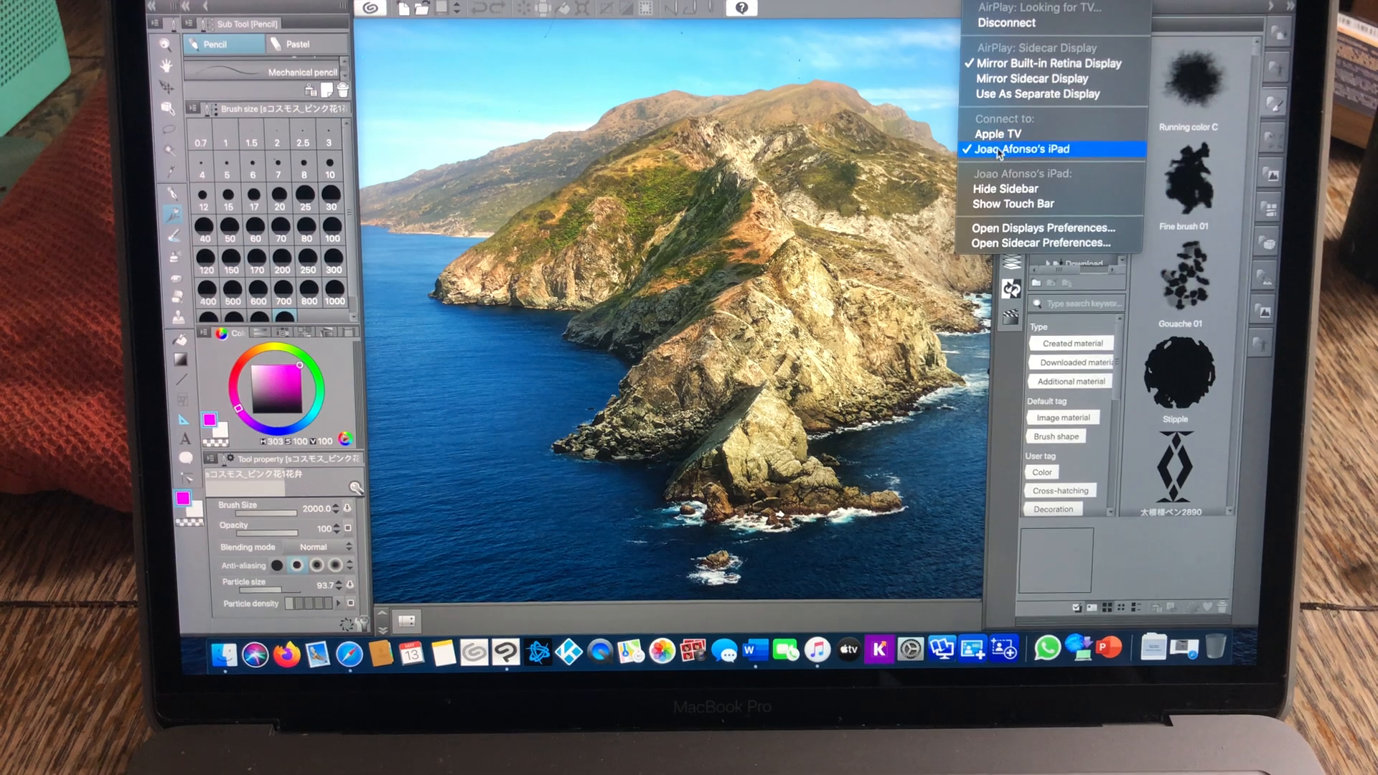